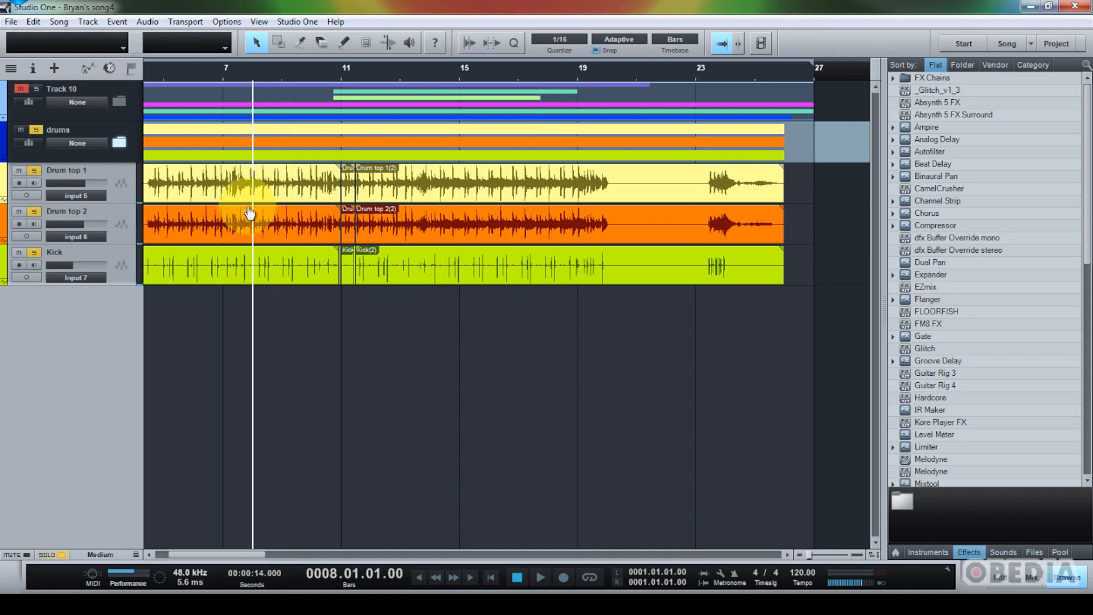
mouse_move(194, 263)
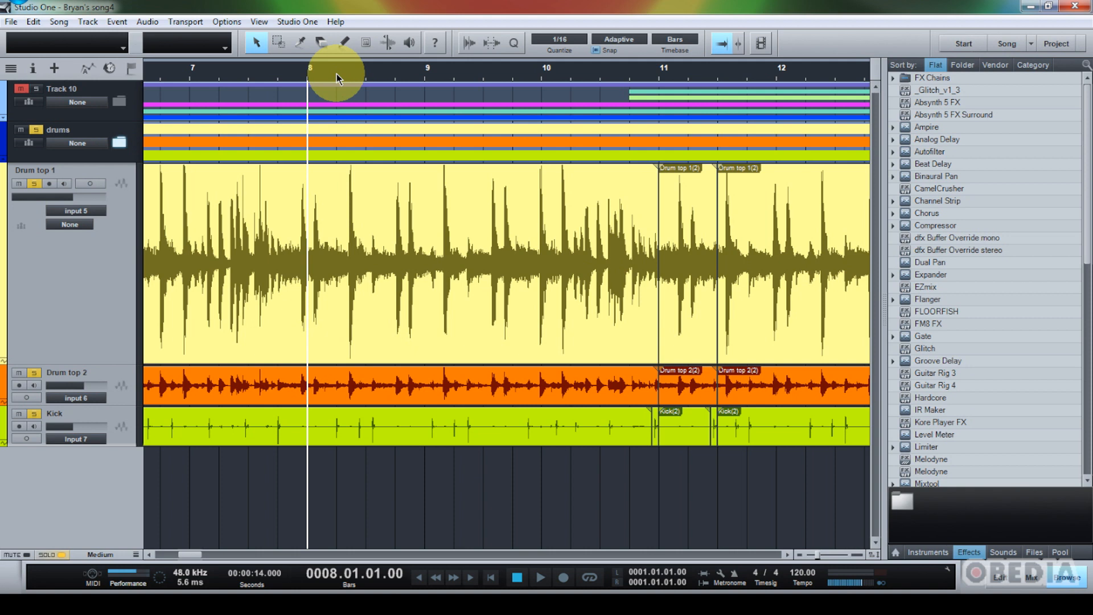
mouse_move(359, 75)
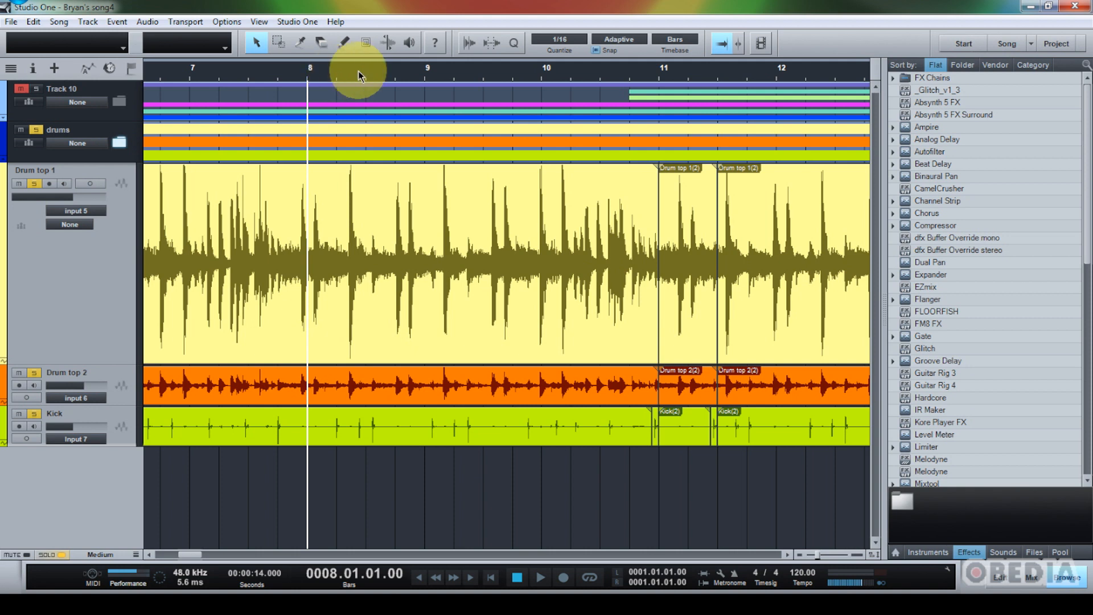
mouse_move(394, 76)
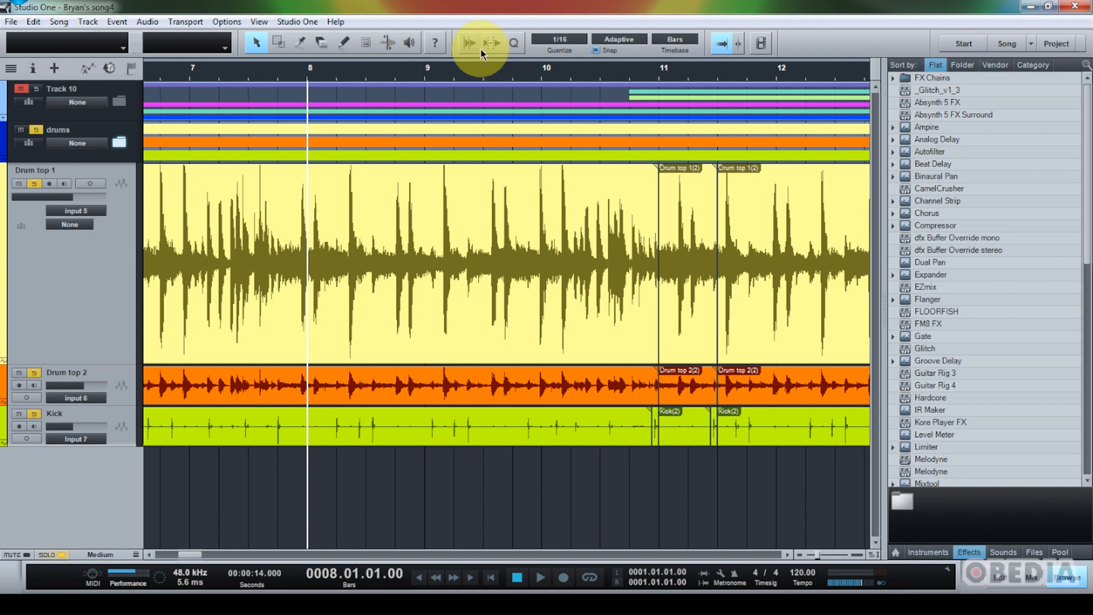
mouse_move(468, 43)
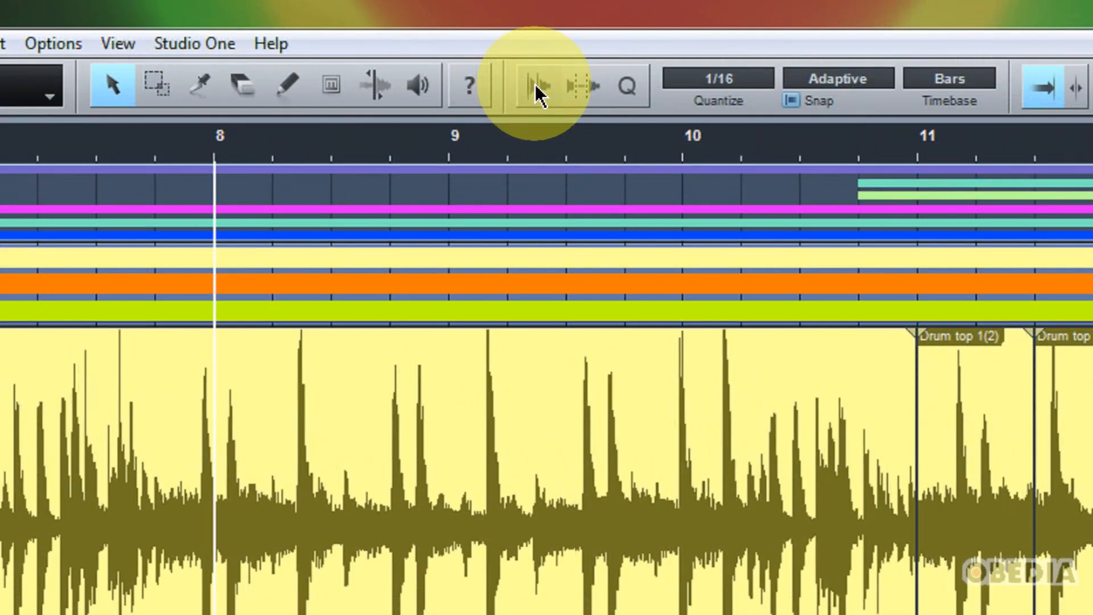
Show the Audio Bend panel above the Drum top 1 track.
left_click(537, 85)
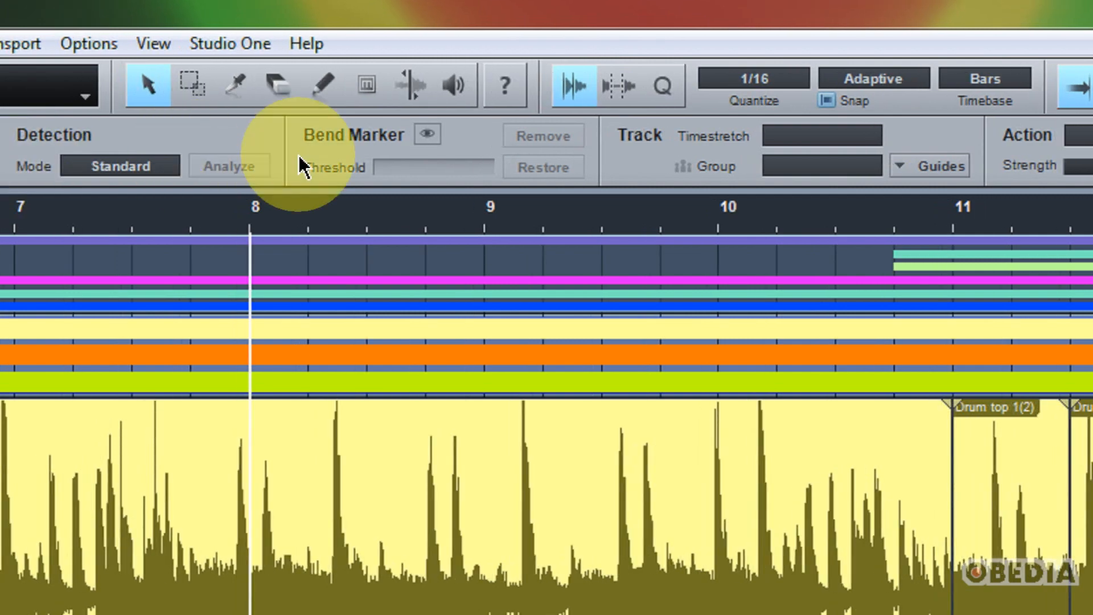
mouse_move(463, 158)
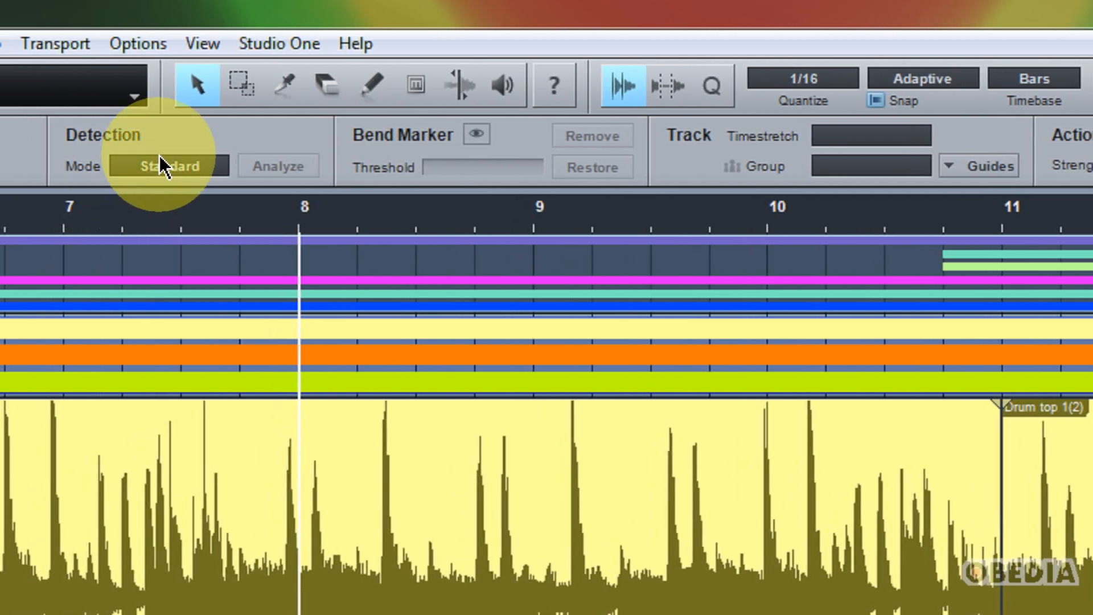
mouse_move(167, 172)
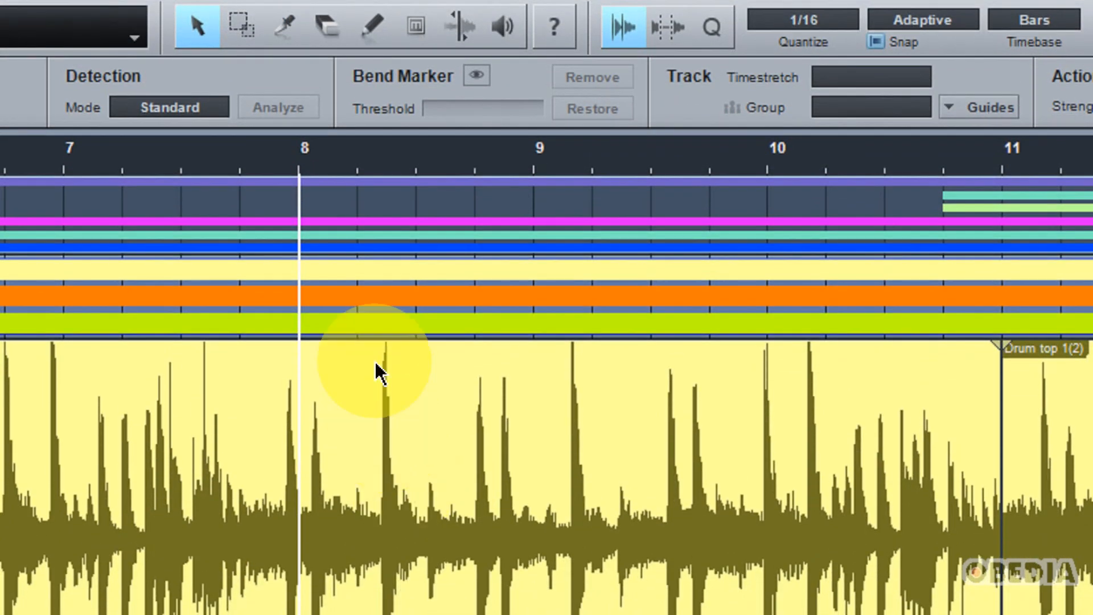
mouse_move(492, 536)
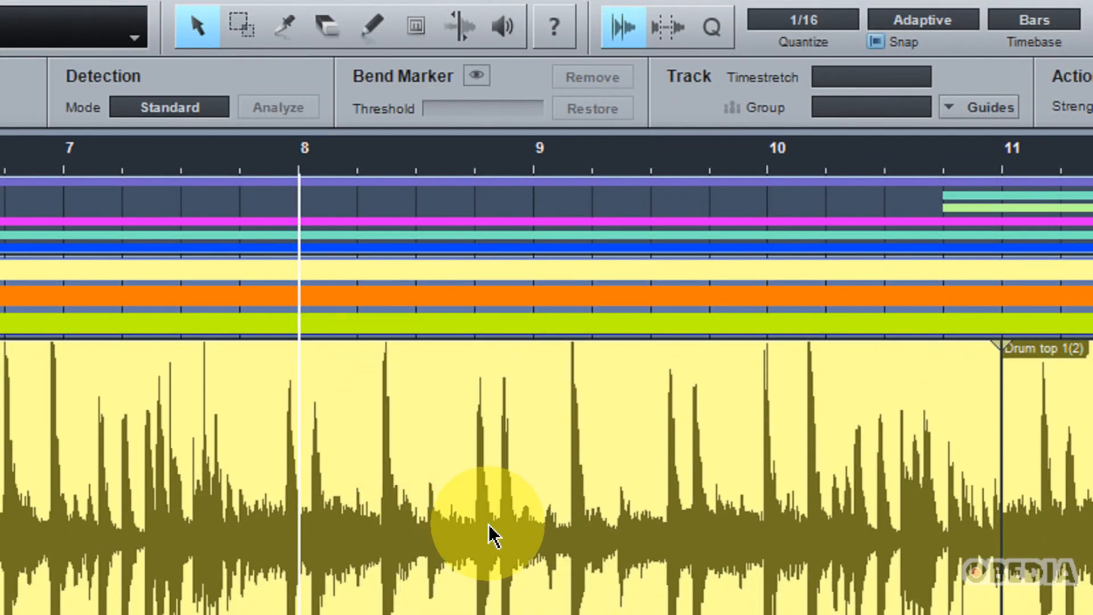
mouse_move(400, 466)
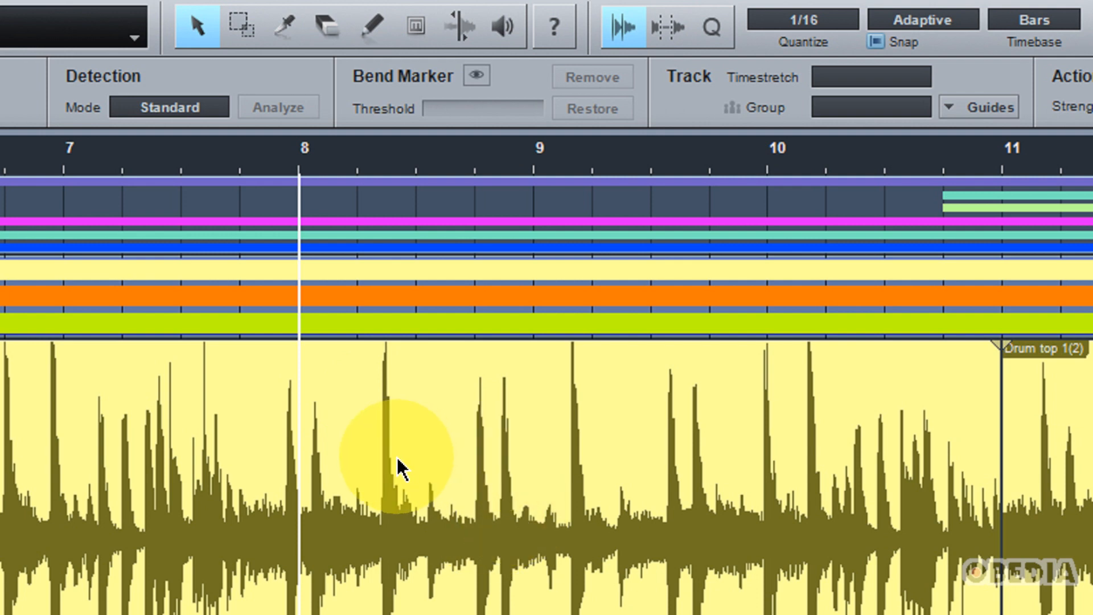
mouse_move(318, 391)
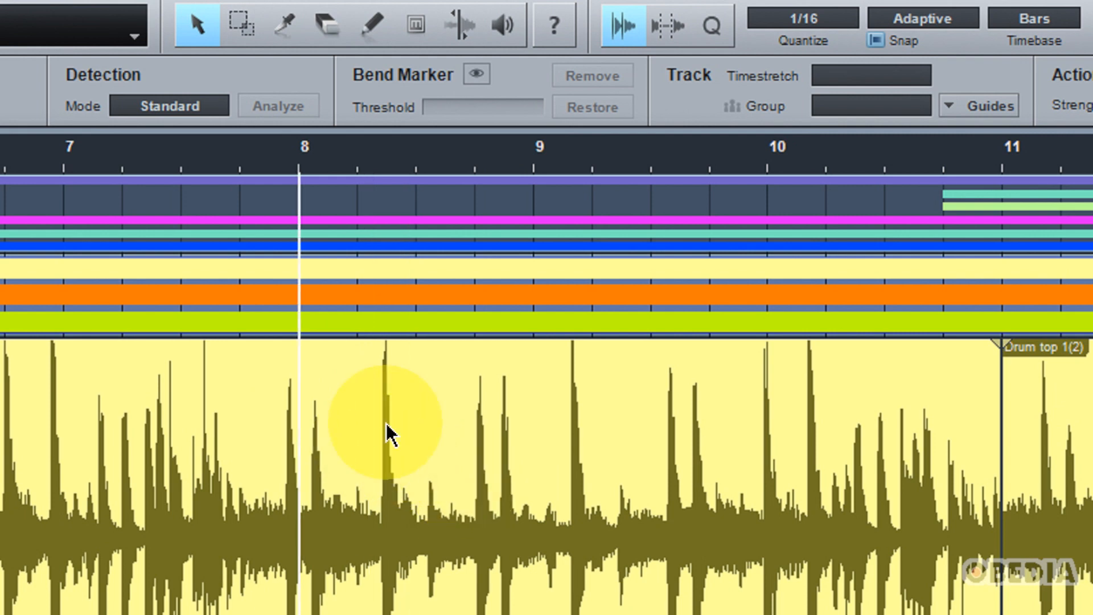
mouse_move(394, 459)
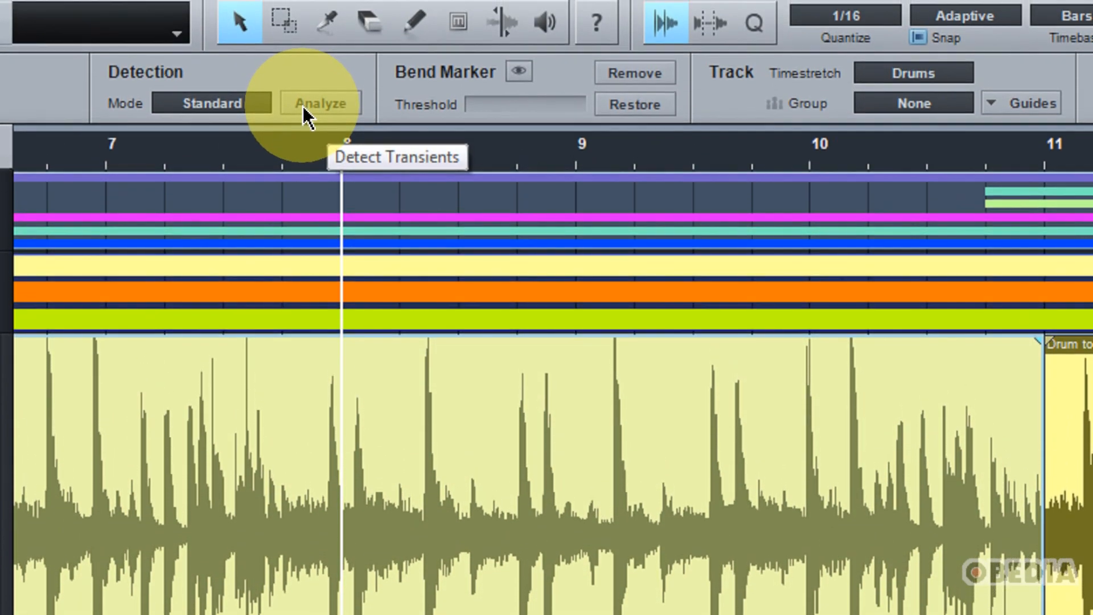
Analyze Drum top 1 so bend markers land on every drum hit from bar 7 to 11.
left_click(319, 104)
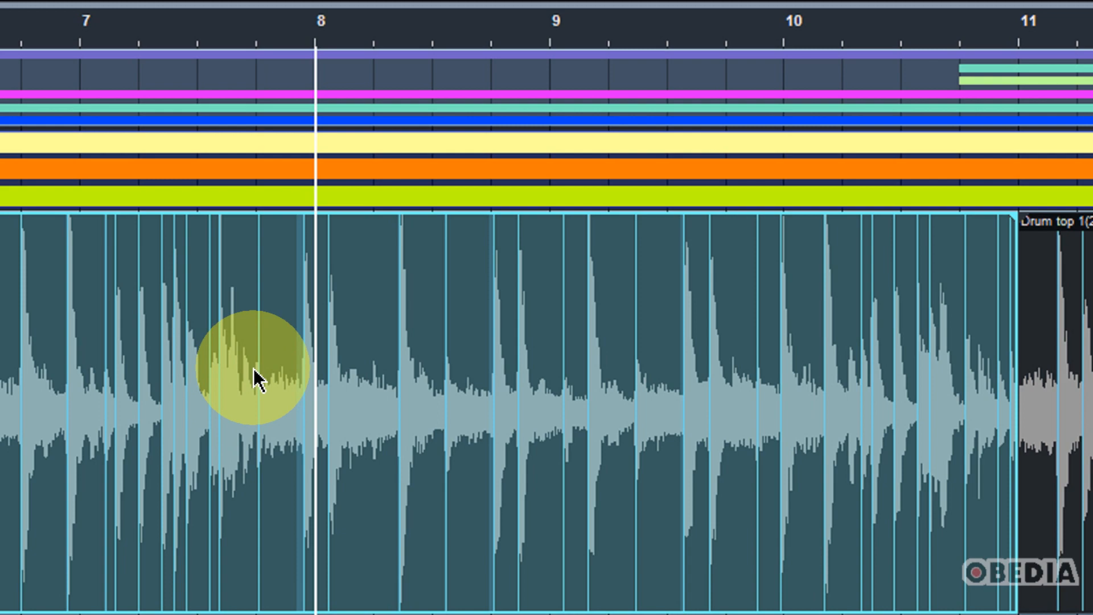
mouse_move(328, 349)
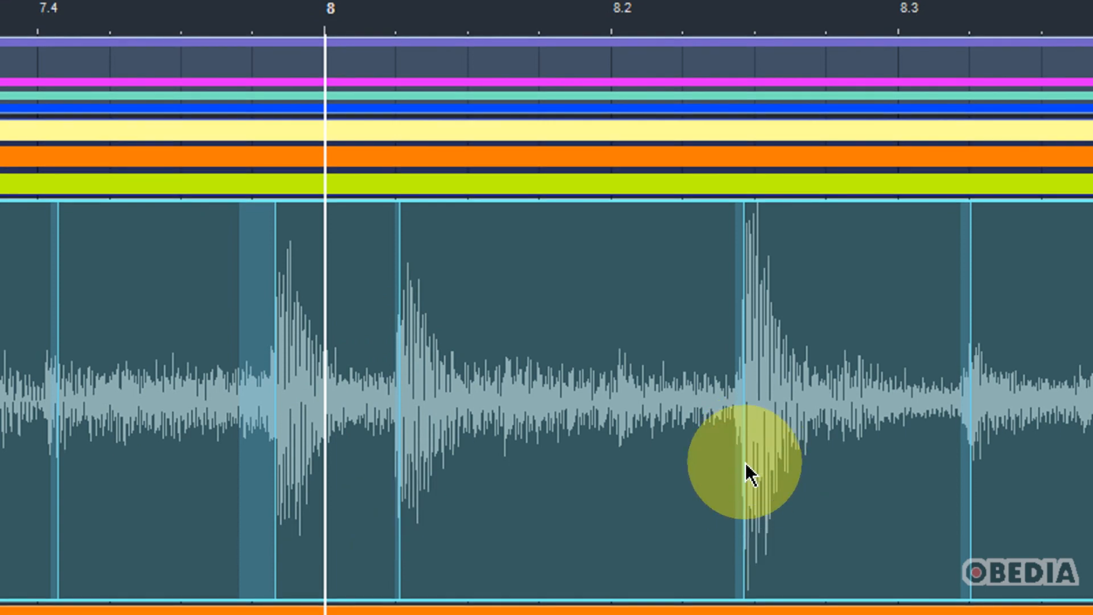
mouse_move(631, 286)
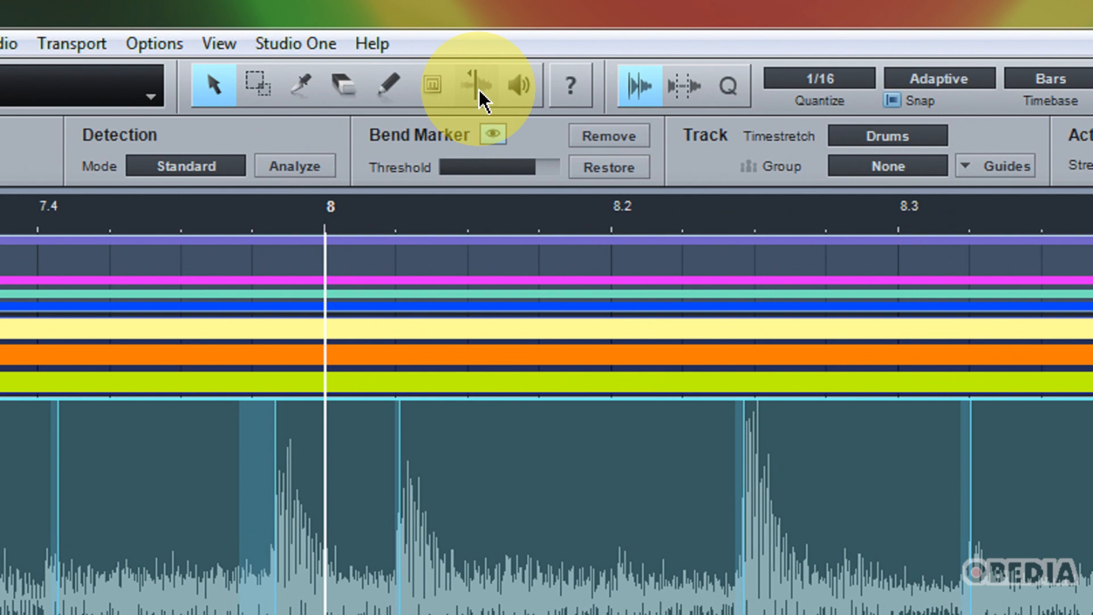
Activate the Bend tool for editing markers on the Drum top 1 waveform.
left_click(473, 86)
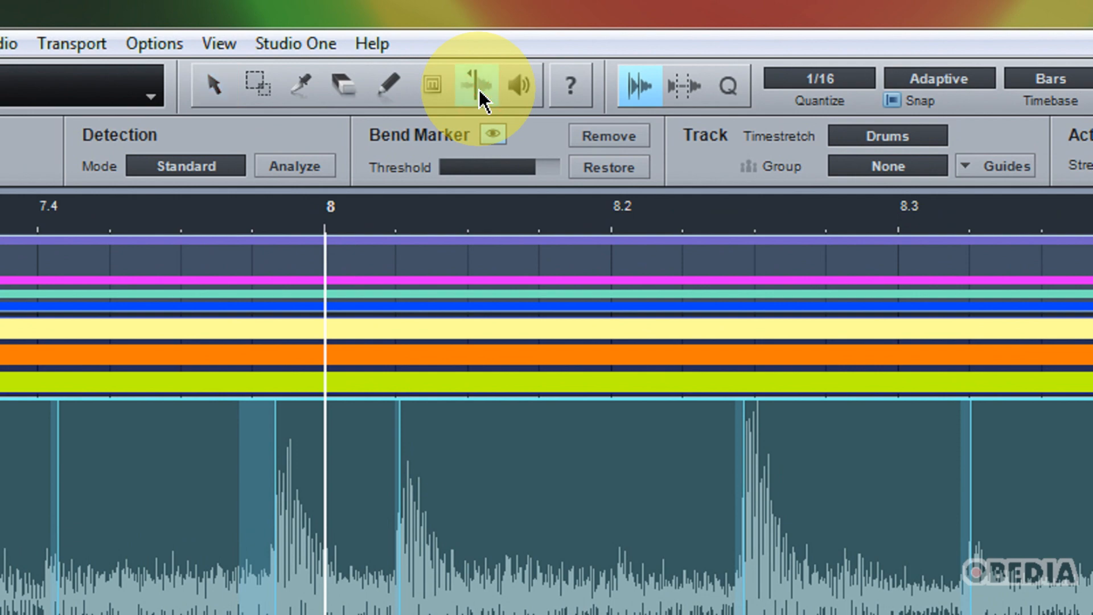
left_click(476, 86)
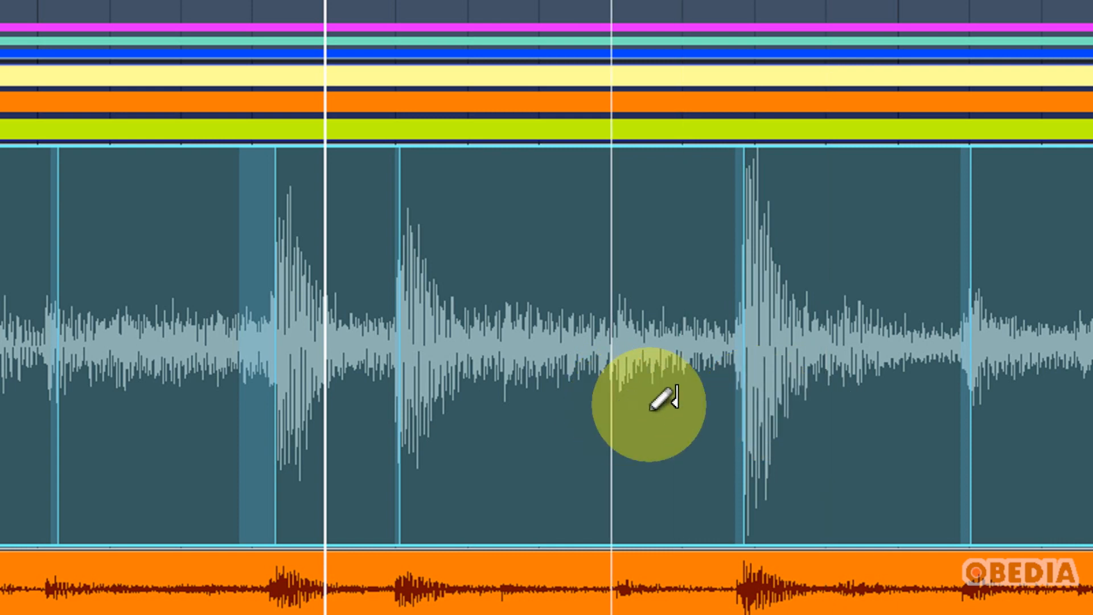
mouse_move(575, 355)
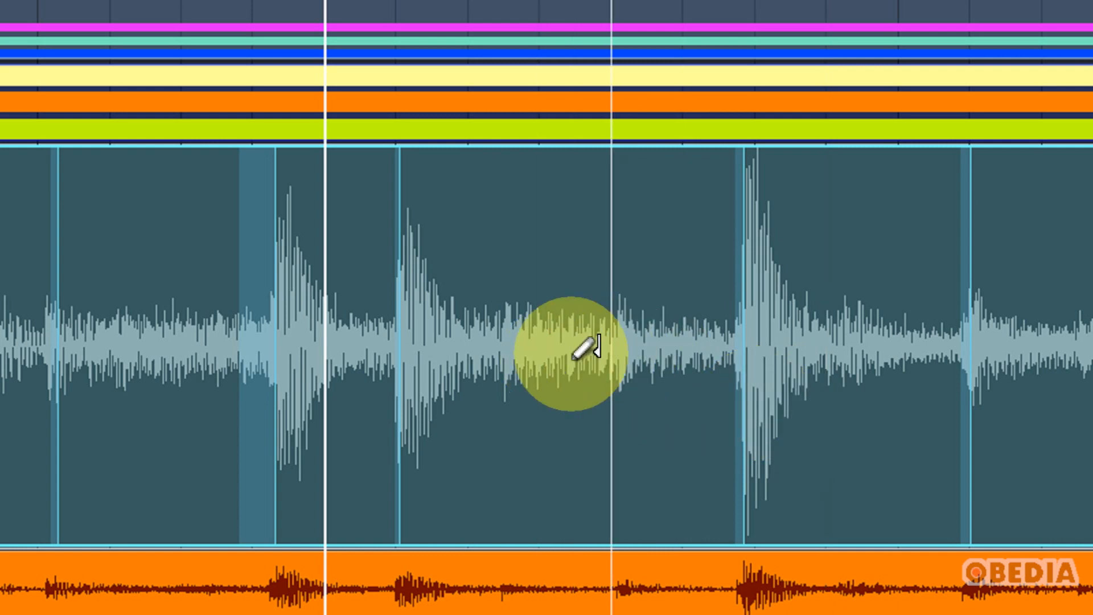
mouse_move(648, 345)
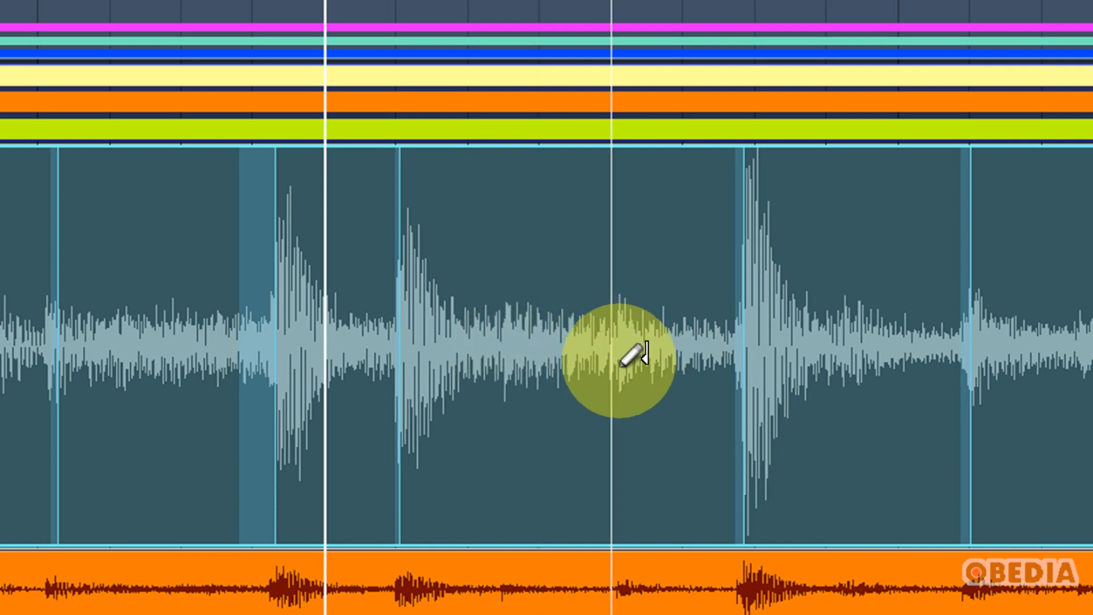
mouse_move(614, 349)
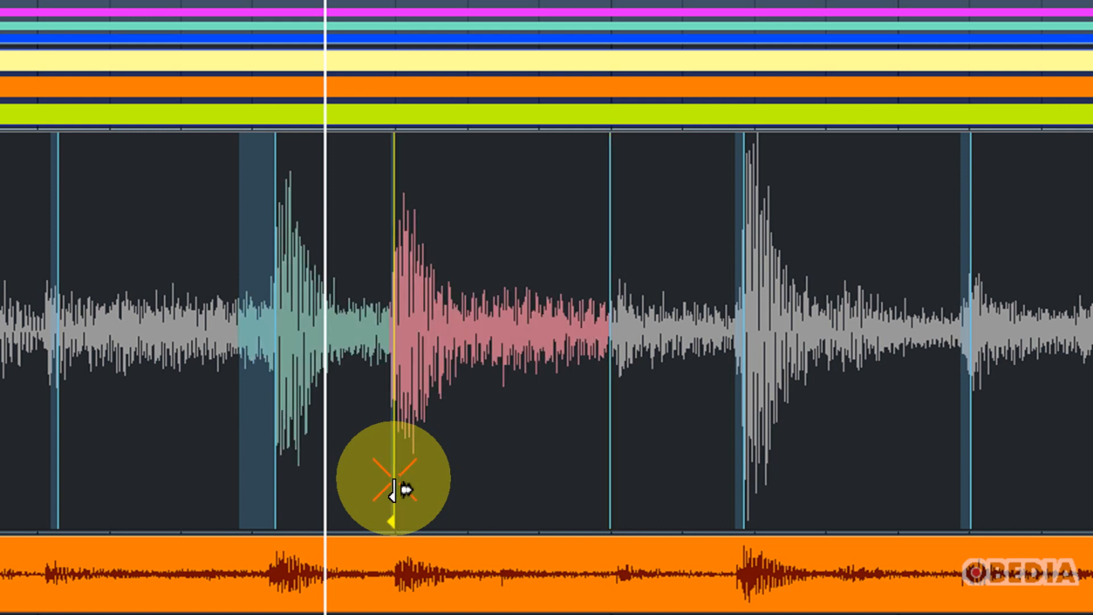
Drag the bend marker after bar 8 rightward so that hit lands later.
left_click_drag(394, 477, 478, 478)
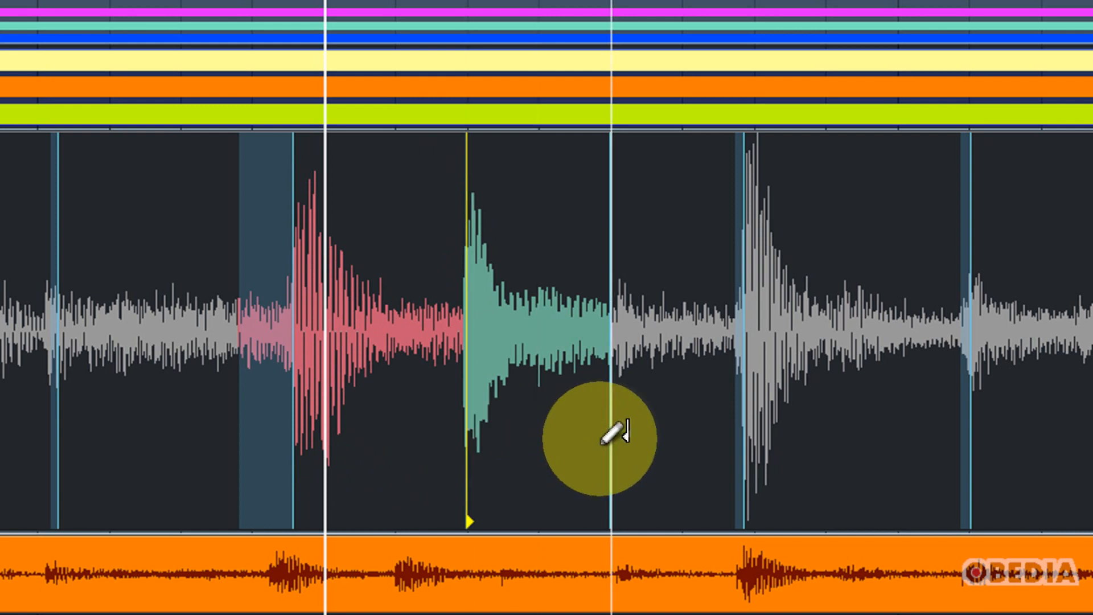
left_click_drag(467, 439, 680, 440)
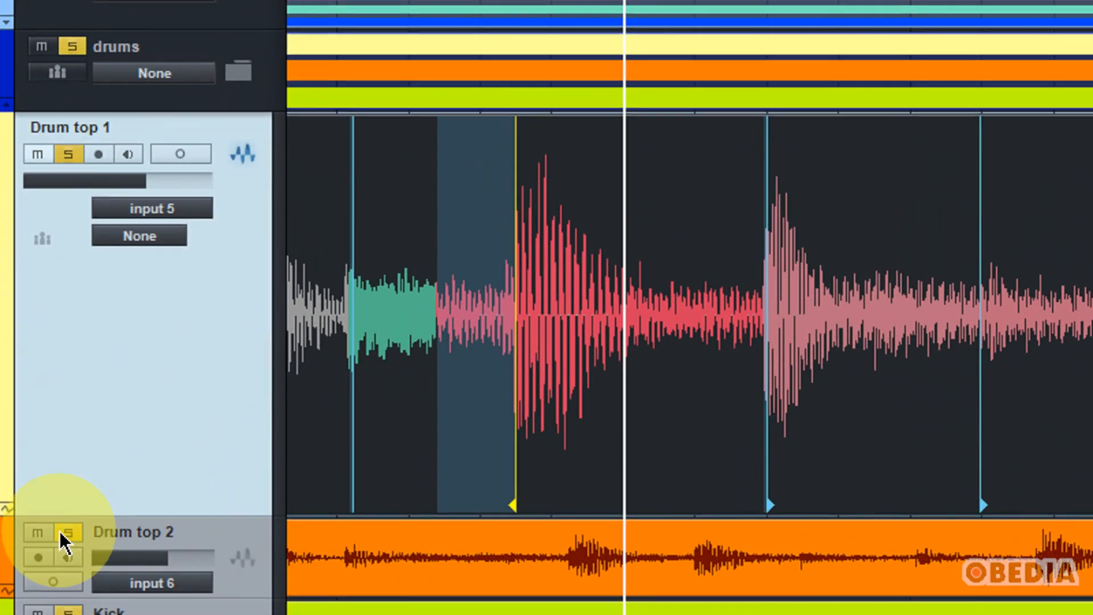
Shift the drum hits near bar 8 back and forth, leaving the hit after bar 8 later.
scroll("down", 3)
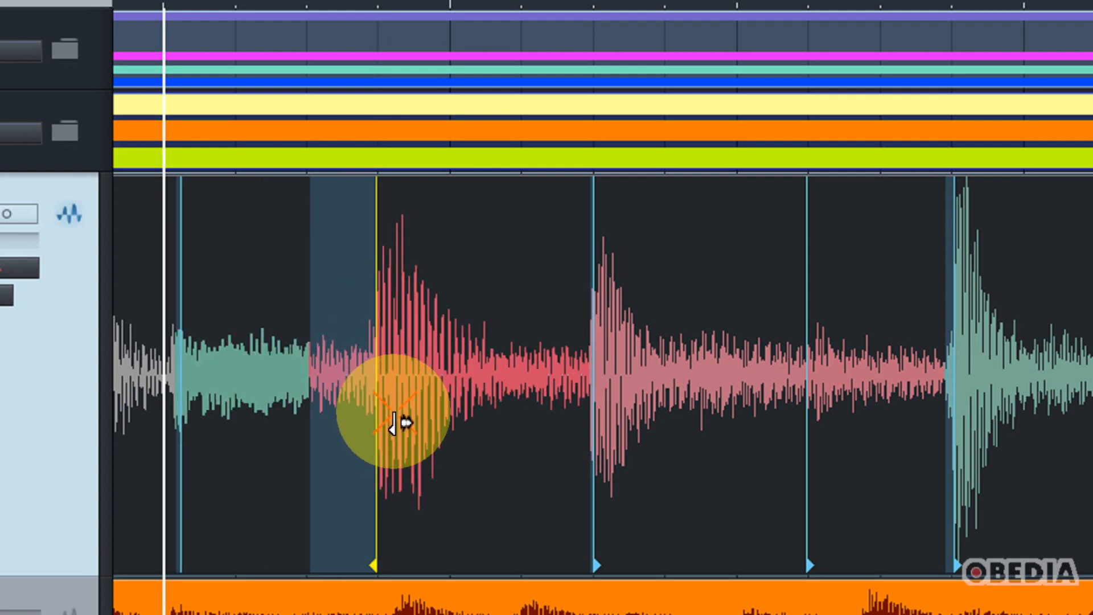
left_click_drag(390, 425, 667, 429)
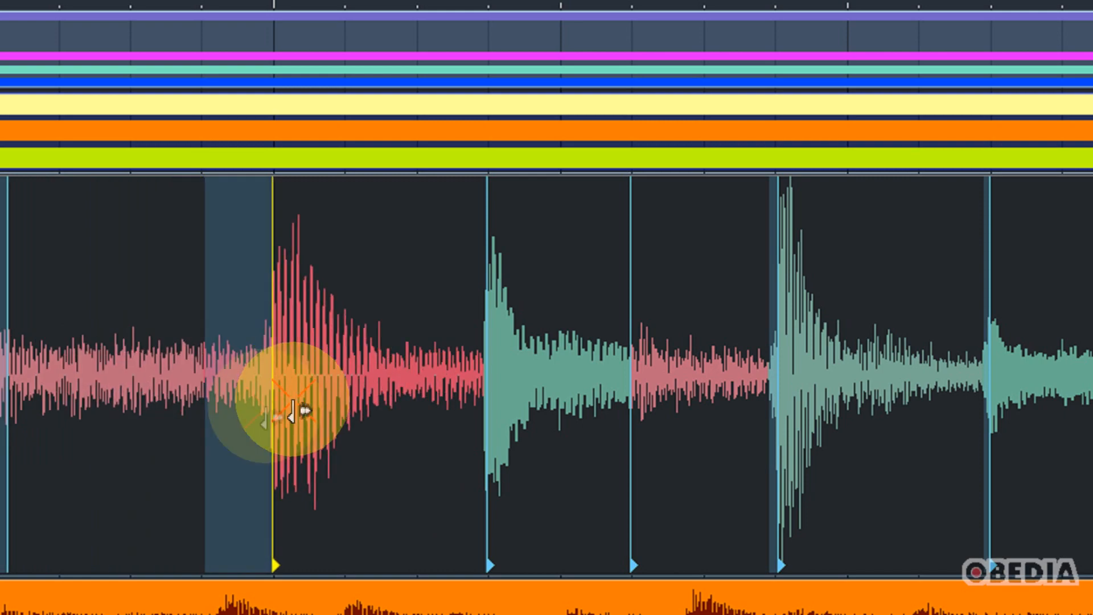
left_click_drag(289, 411, 373, 411)
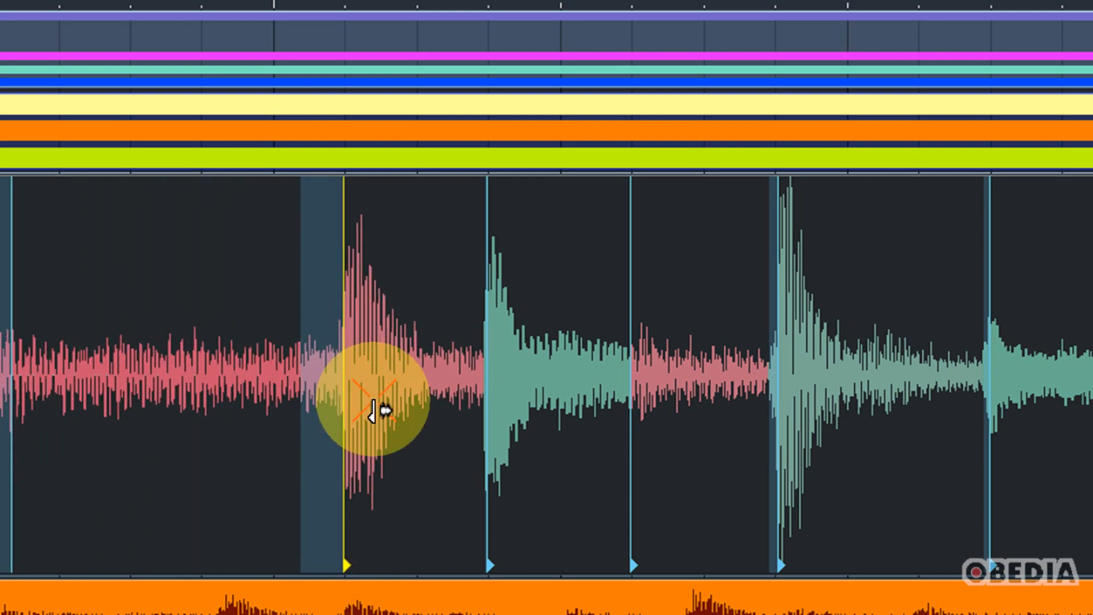
left_click_drag(377, 407, 203, 415)
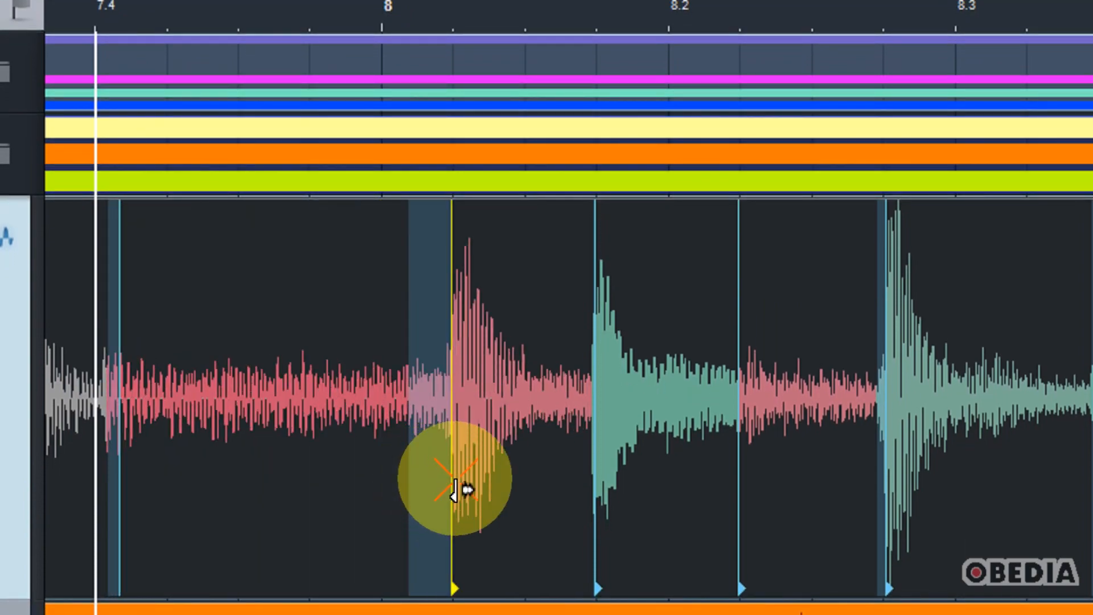
left_click_drag(453, 481, 527, 481)
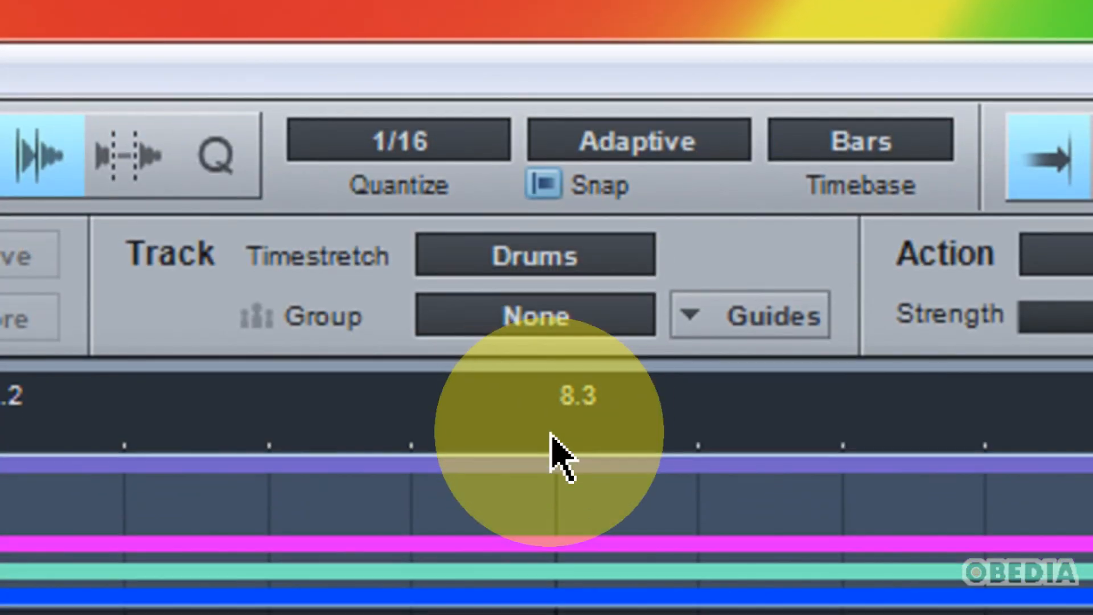
mouse_move(529, 322)
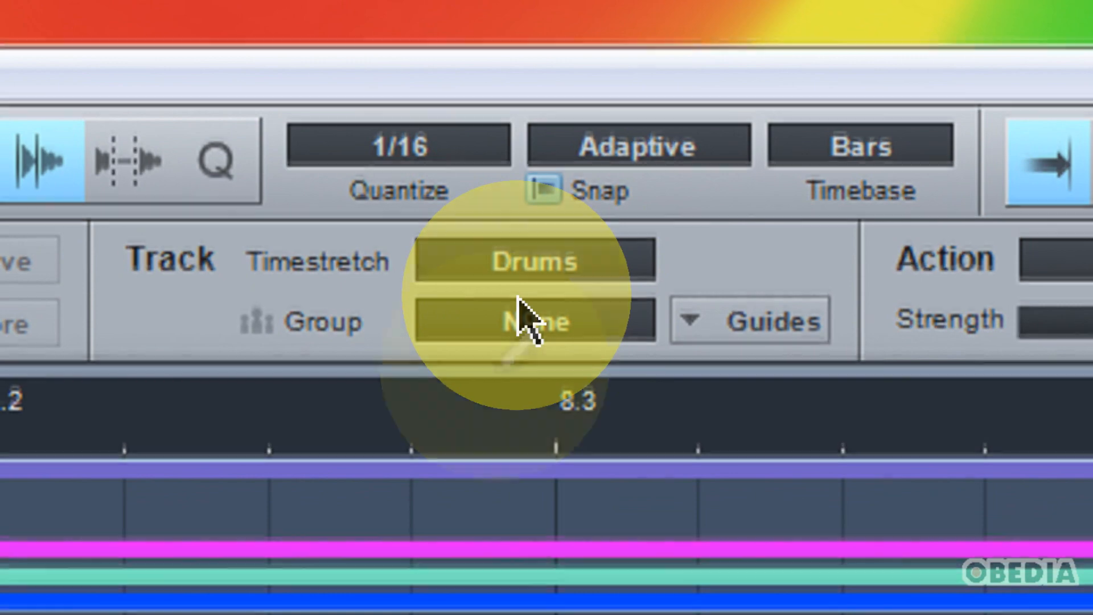
left_click(533, 272)
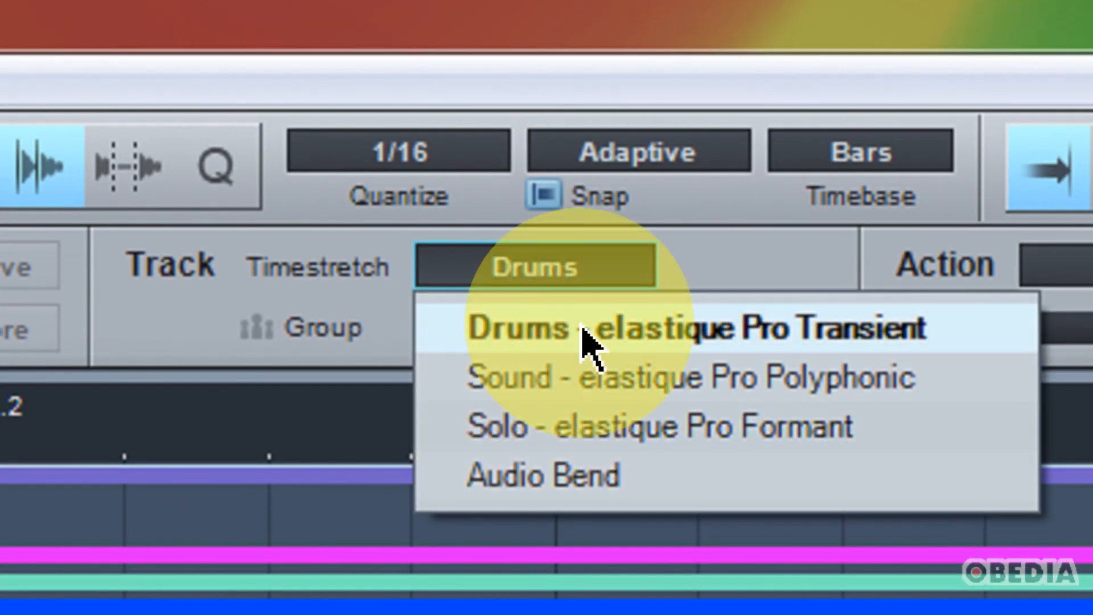
mouse_move(759, 425)
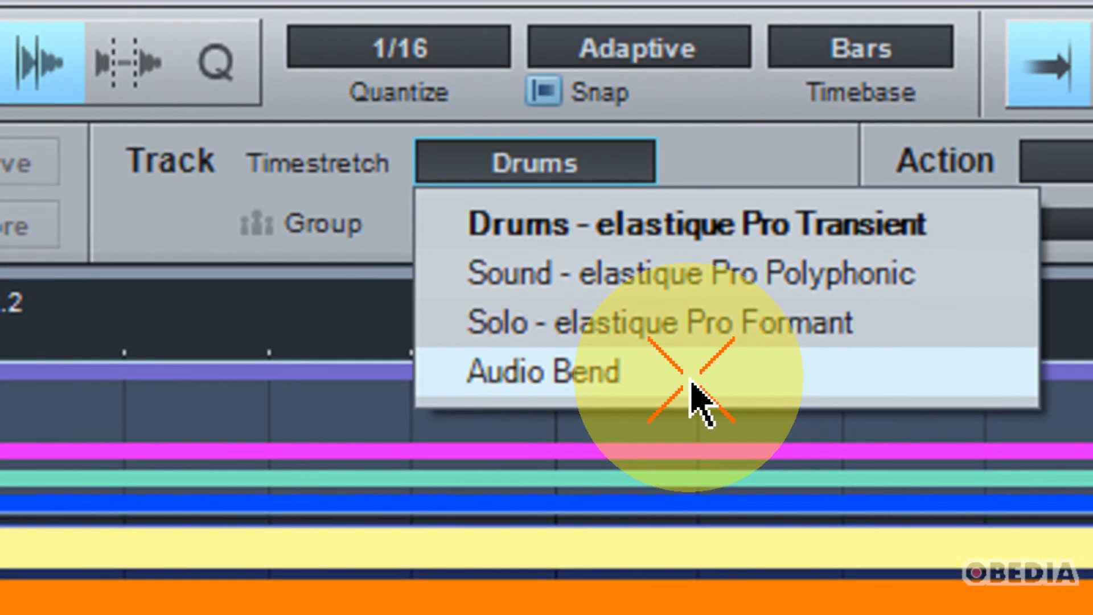
left_click(543, 372)
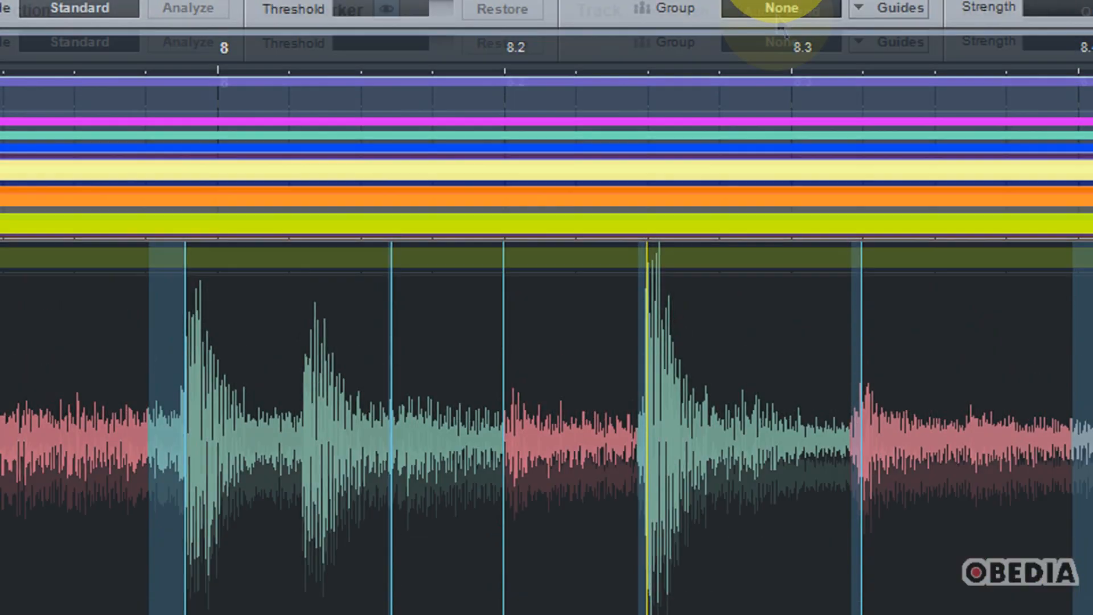
left_click(782, 68)
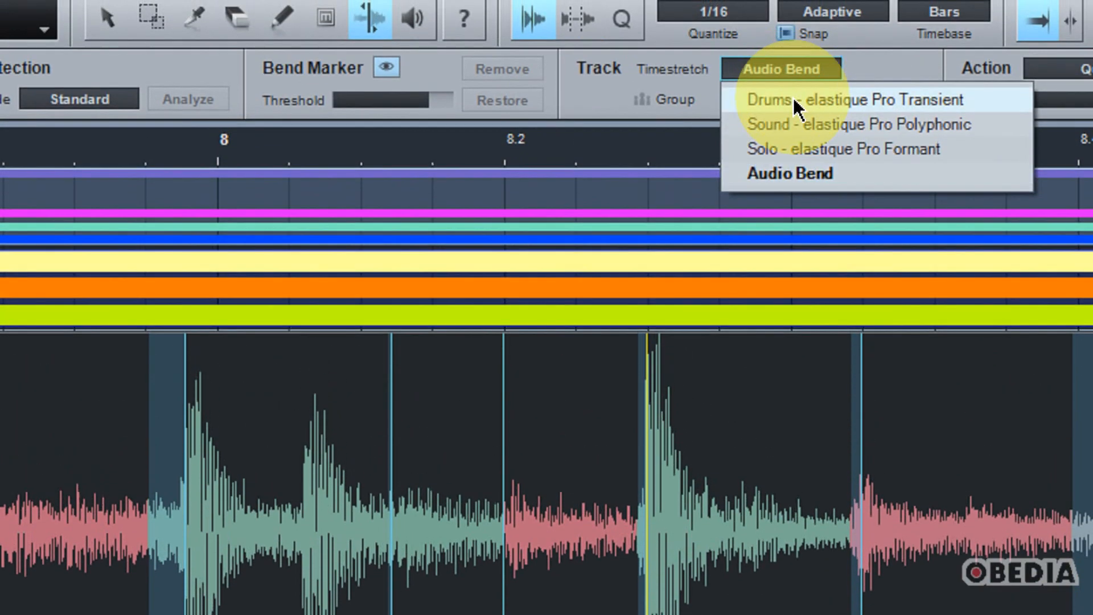
left_click(851, 99)
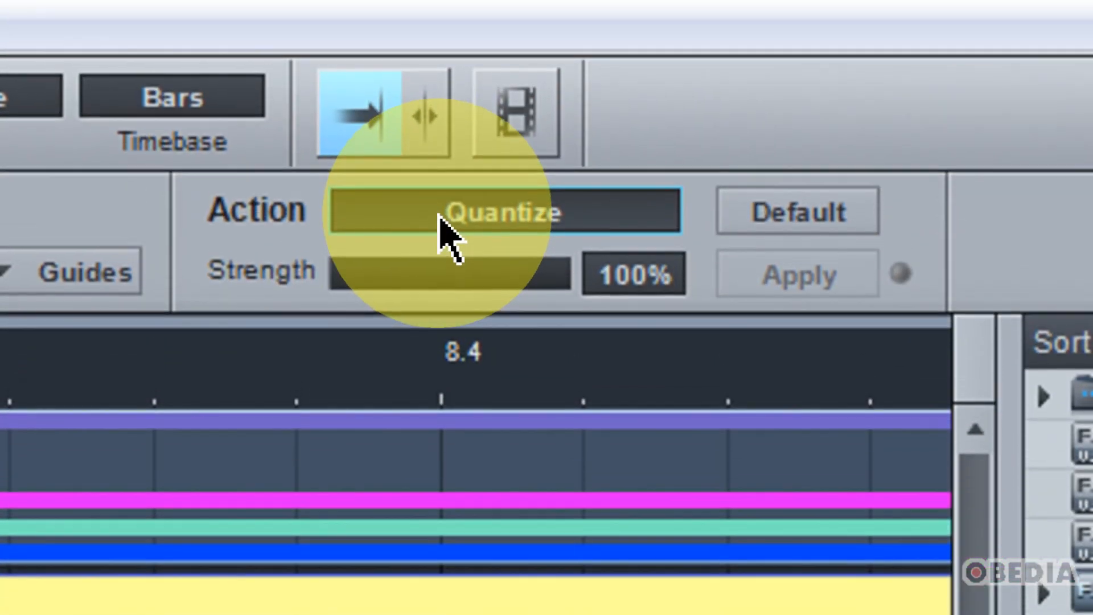
left_click(502, 211)
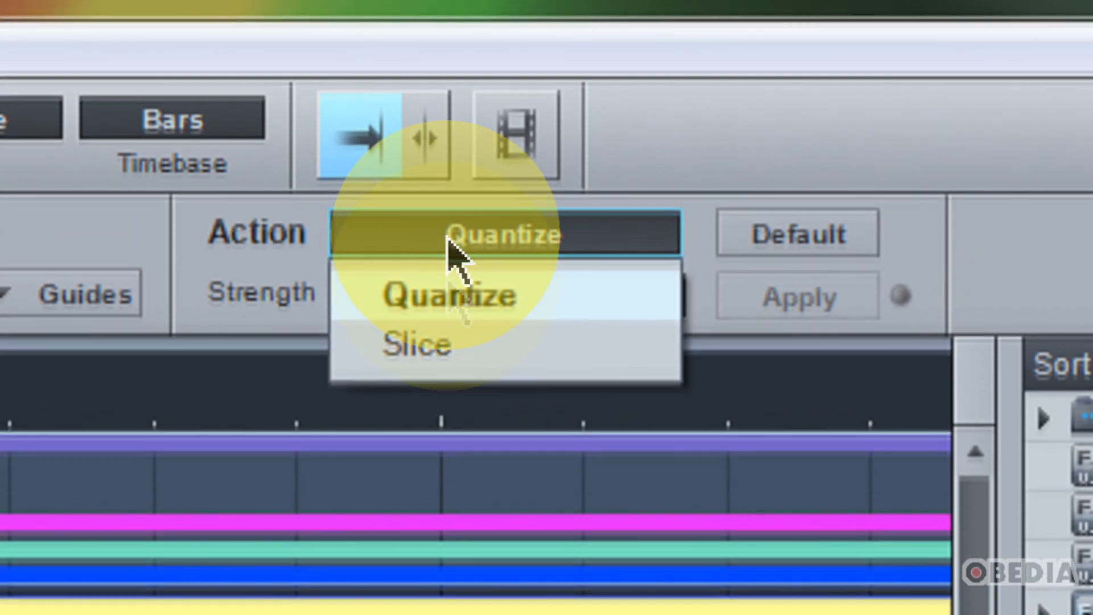
left_click(449, 294)
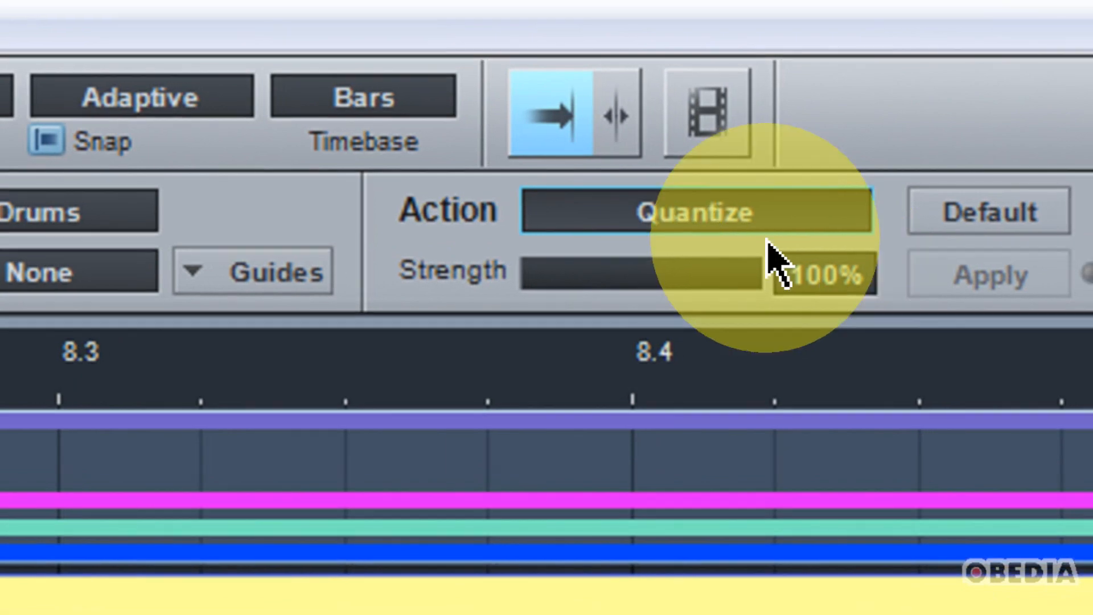
left_click(698, 213)
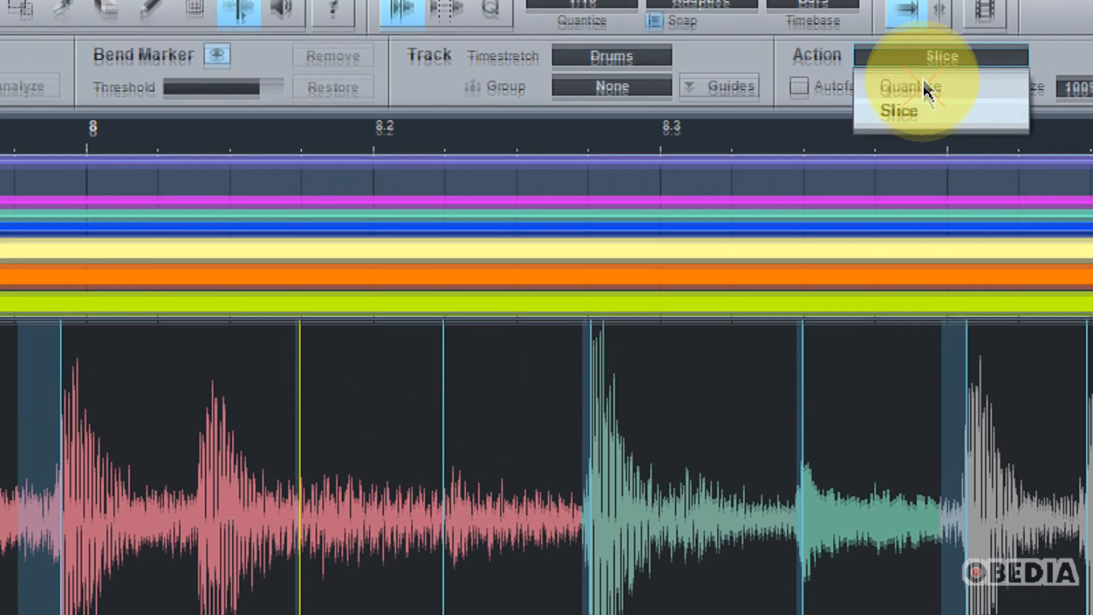
left_click(913, 85)
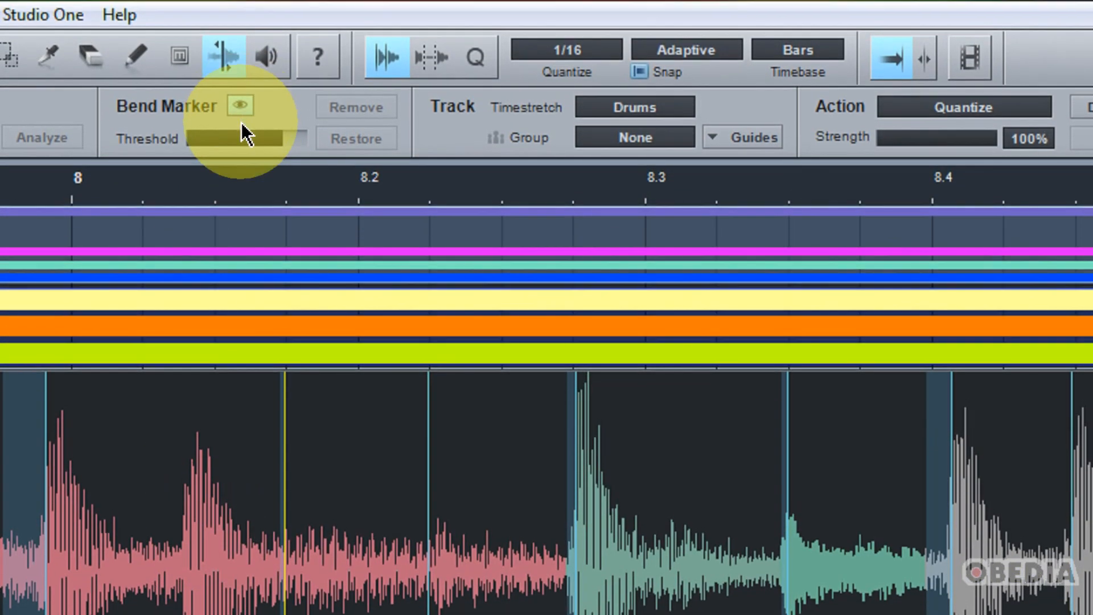
Sweep the bend marker threshold up near maximum, then settle it at about 27%.
left_click_drag(230, 139, 282, 147)
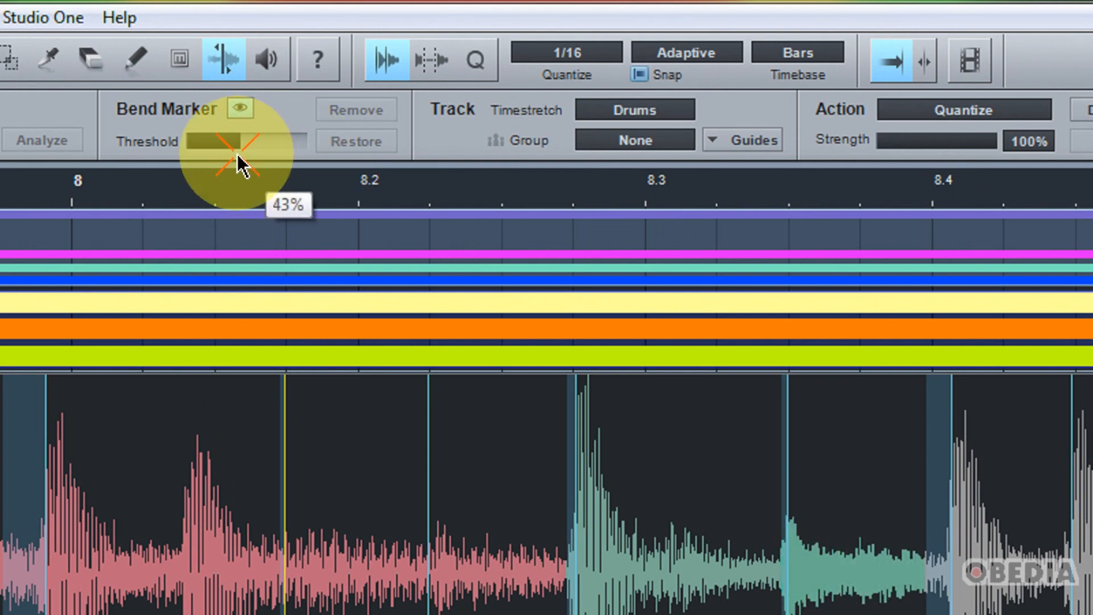
left_click_drag(240, 141, 263, 141)
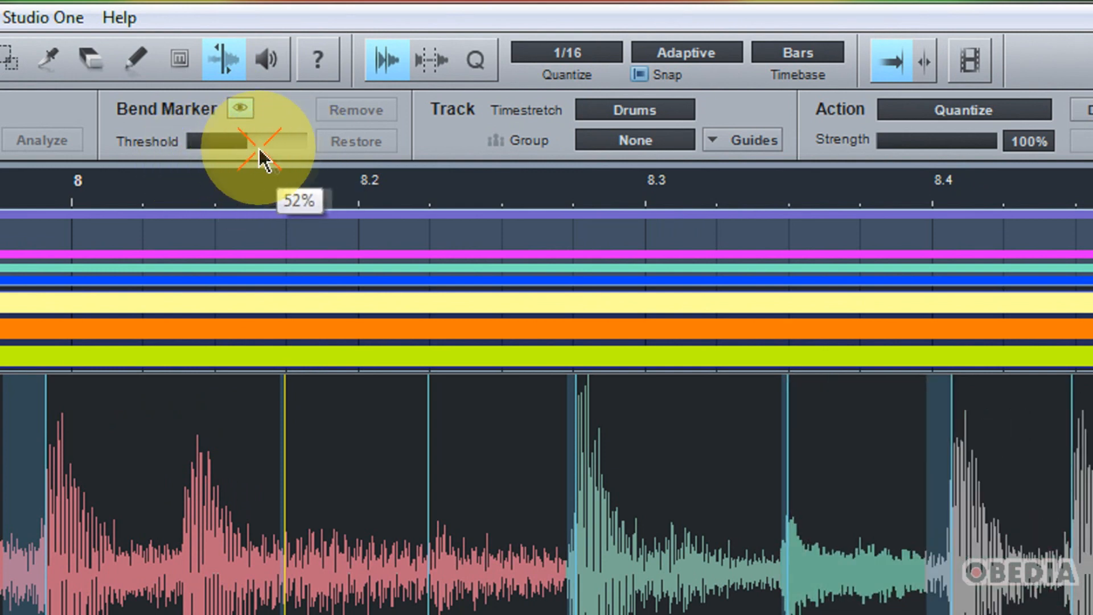
left_click_drag(250, 141, 306, 141)
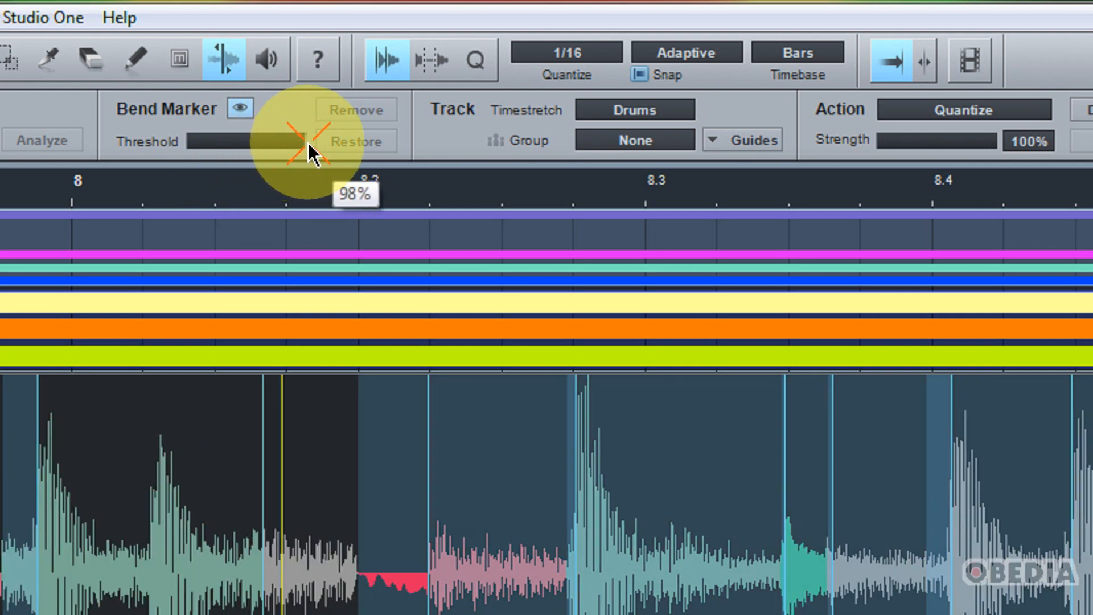
left_click_drag(310, 141, 283, 141)
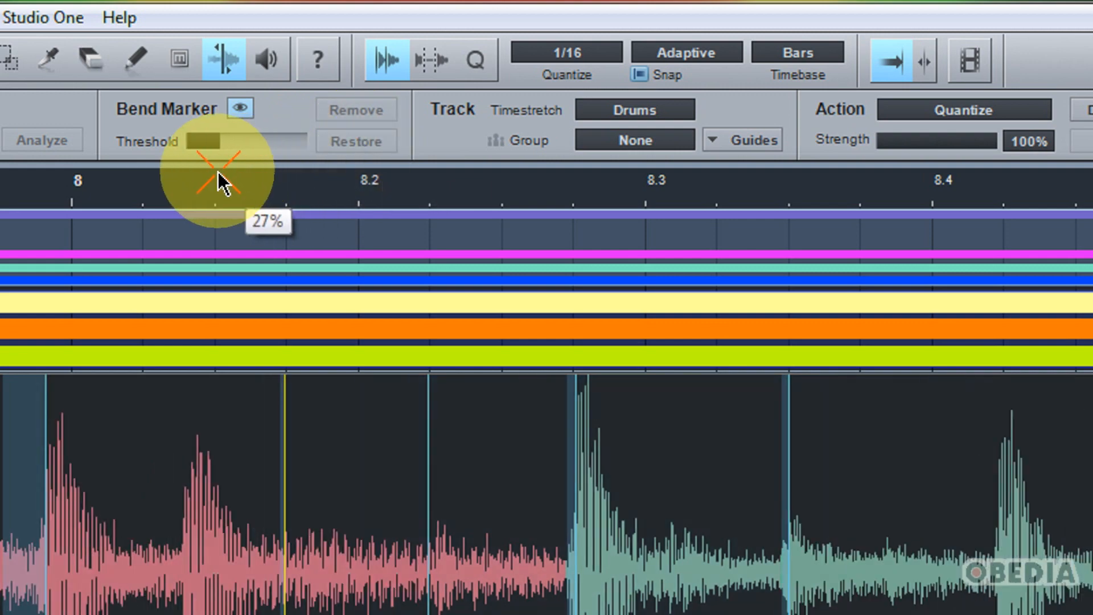
left_click_drag(219, 141, 198, 141)
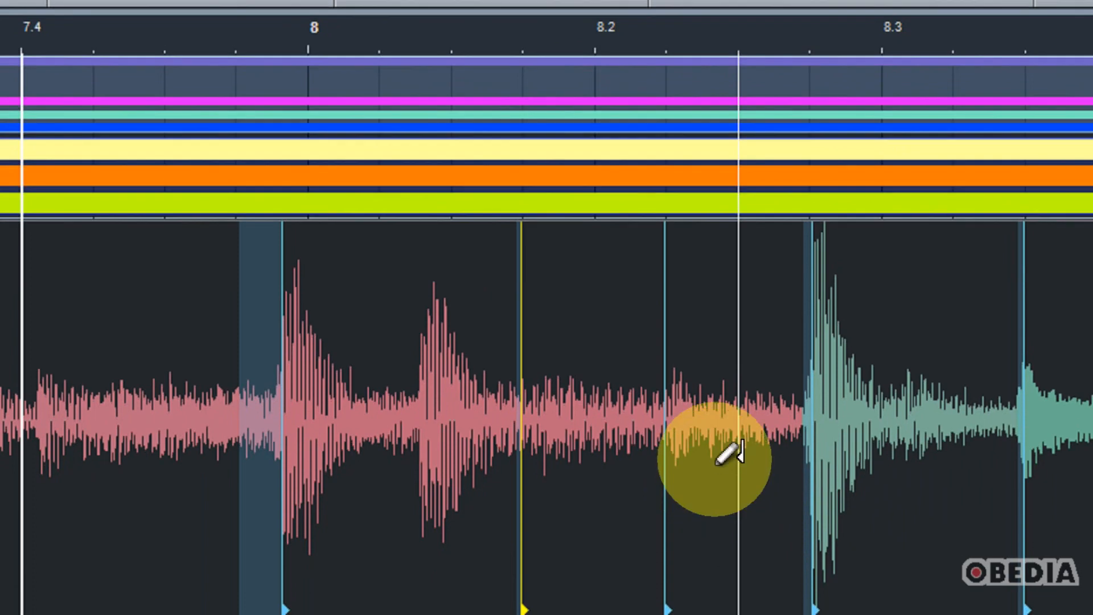
mouse_move(722, 439)
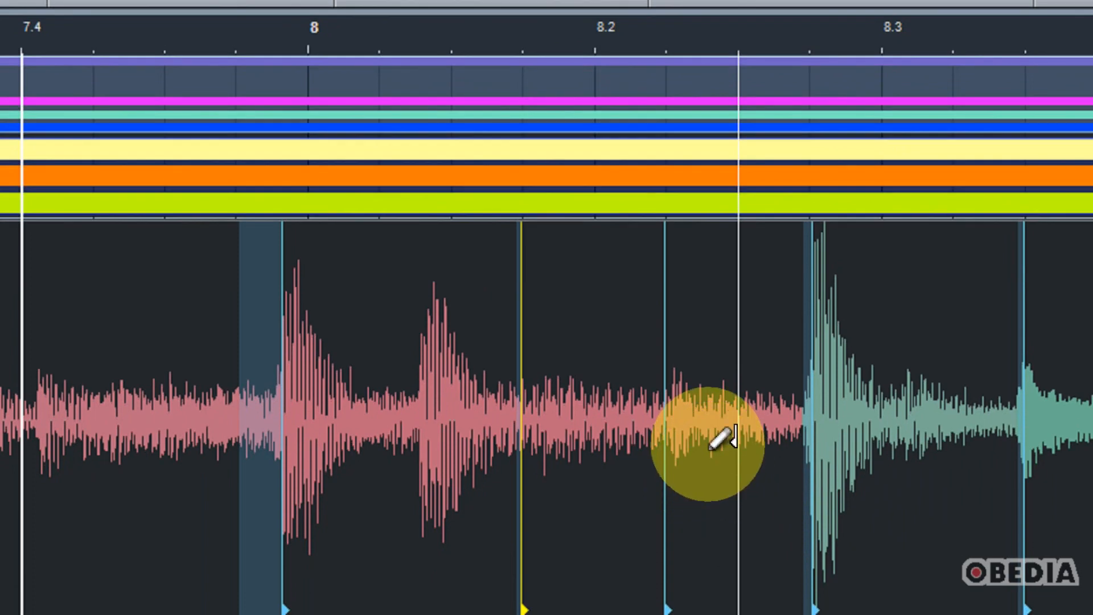
mouse_move(749, 454)
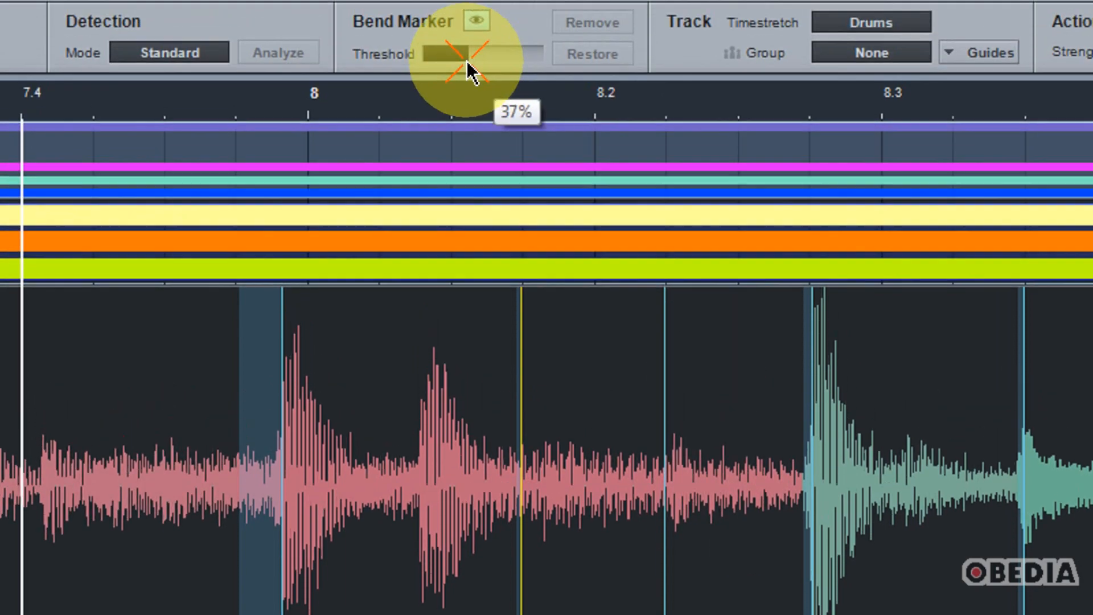
Raise the threshold from 37% so extra bend markers appear on hits near bar 8.
left_click_drag(454, 55, 526, 91)
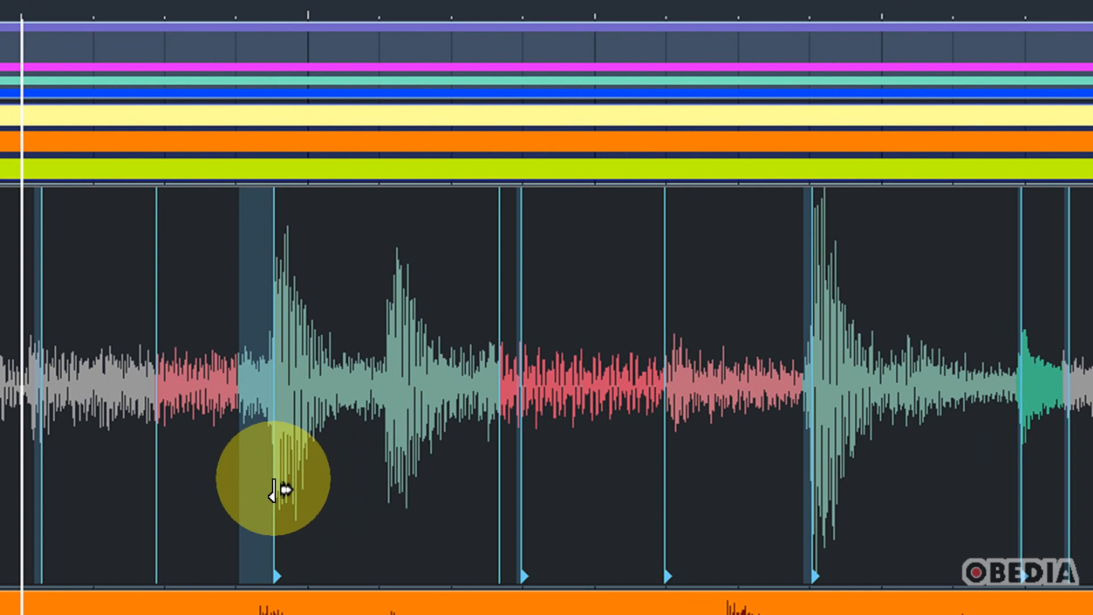
mouse_move(292, 447)
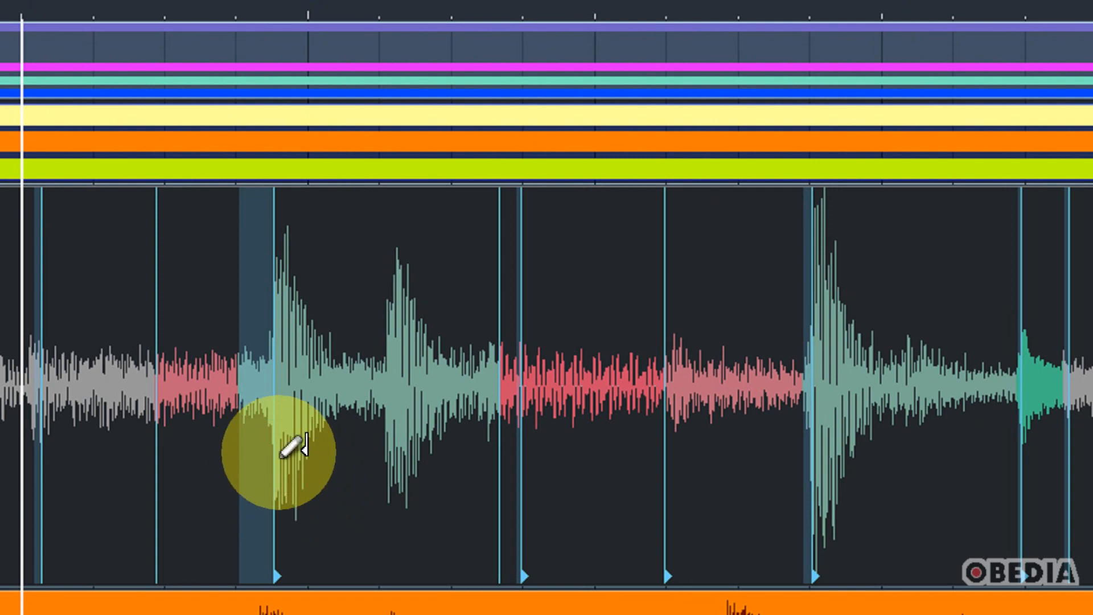